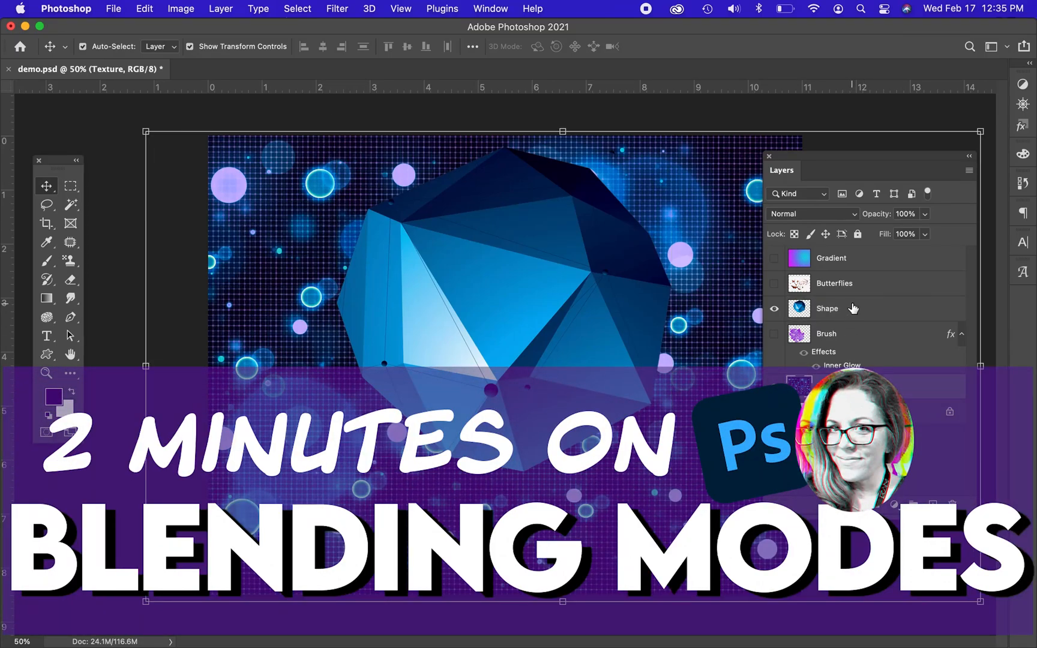
Select the Shape layer holding the blue polyhedron in the Layers panel.
click(827, 309)
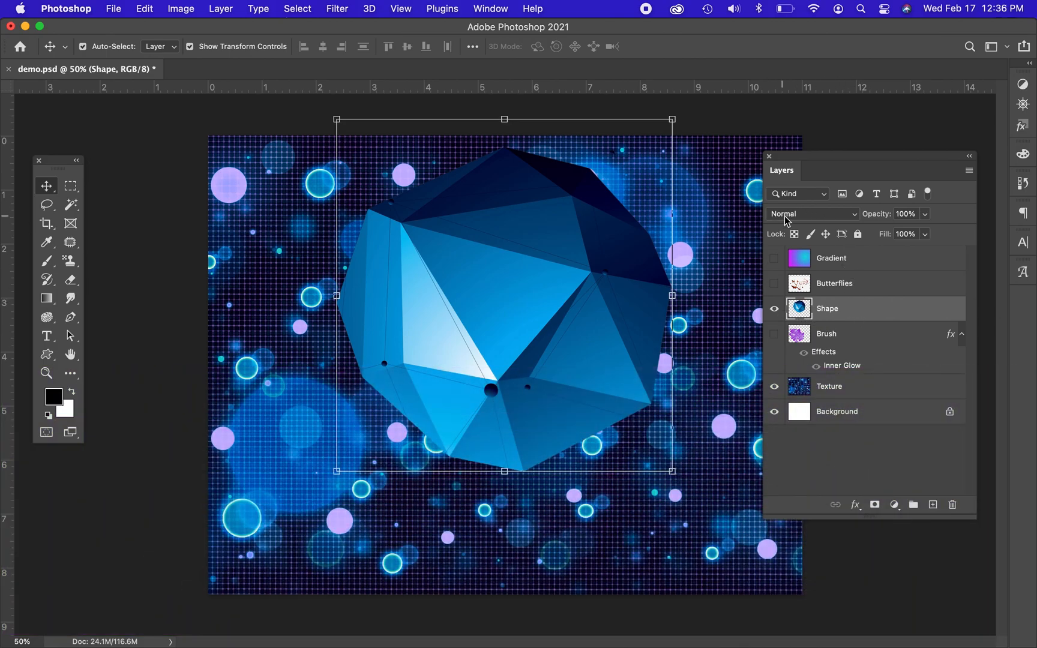
Preview Multiply and Color Burn on the polyhedron, choose Linear Dodge (Add), then reveal the purple Brush layer.
click(813, 213)
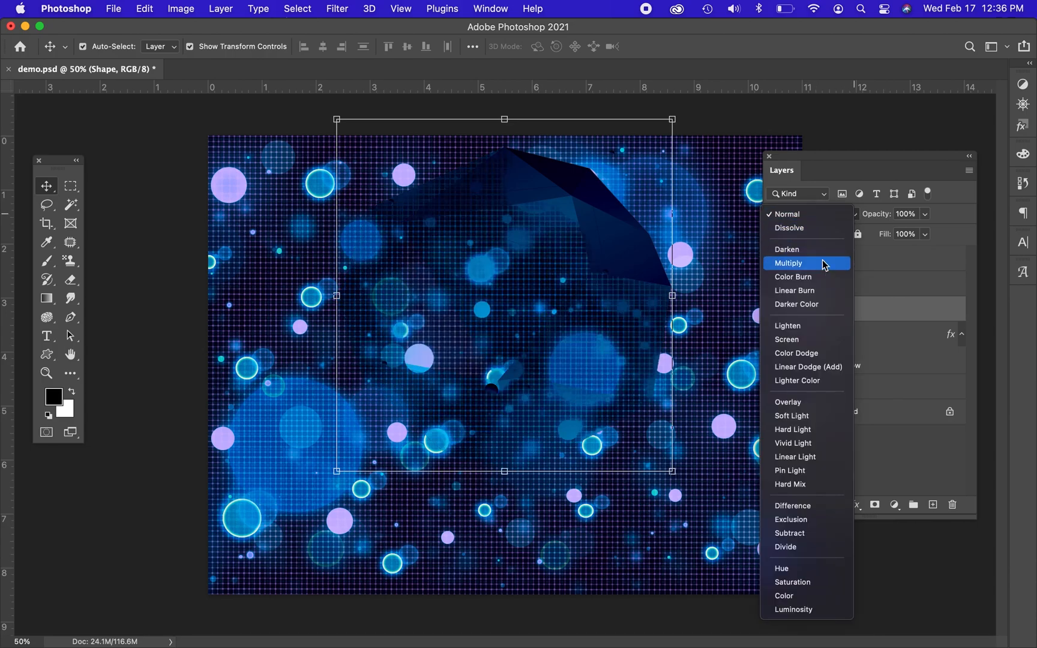
mouse_move(796, 353)
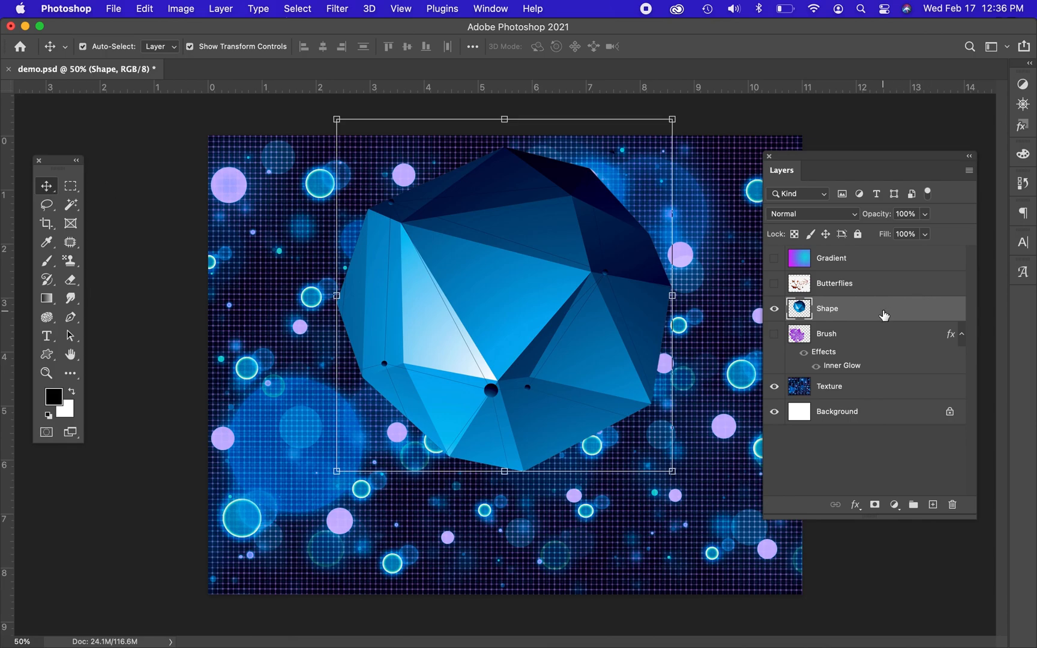
click(813, 213)
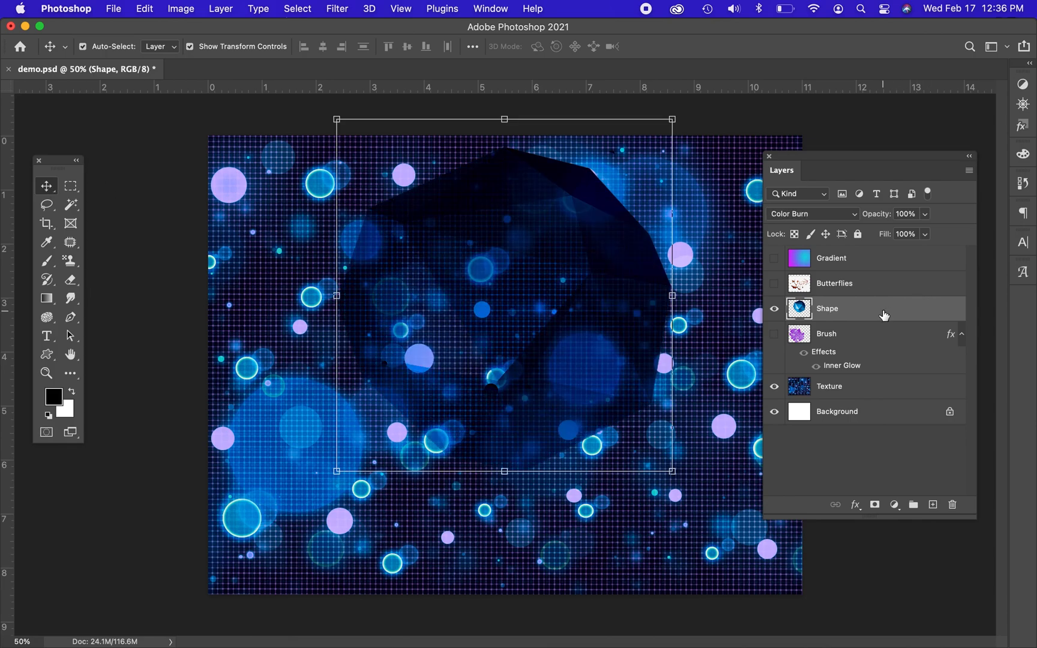
click(812, 213)
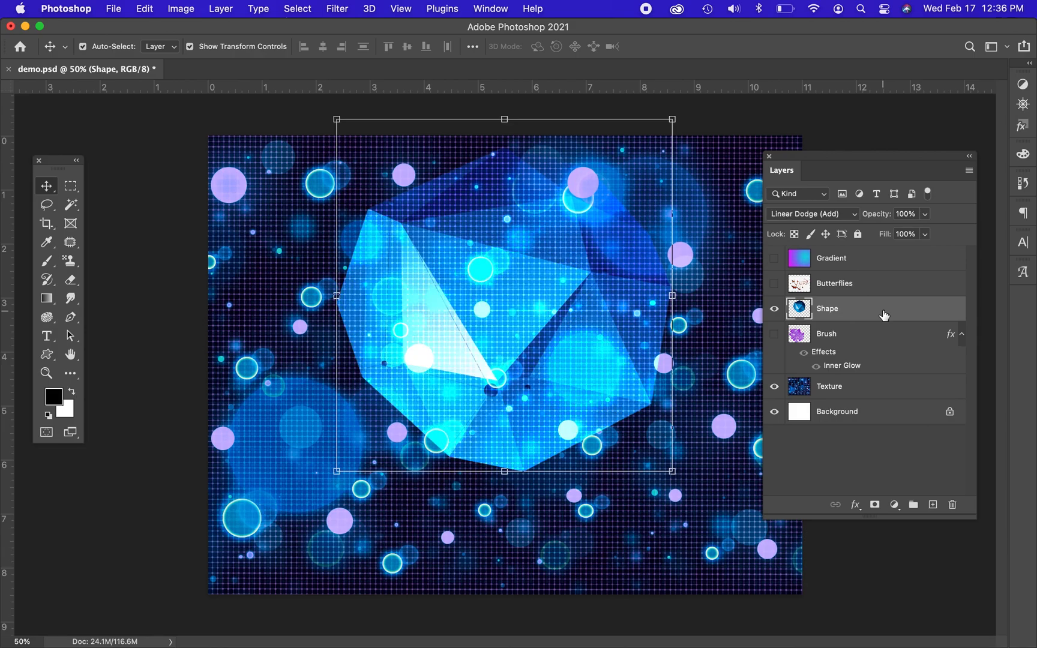
click(826, 333)
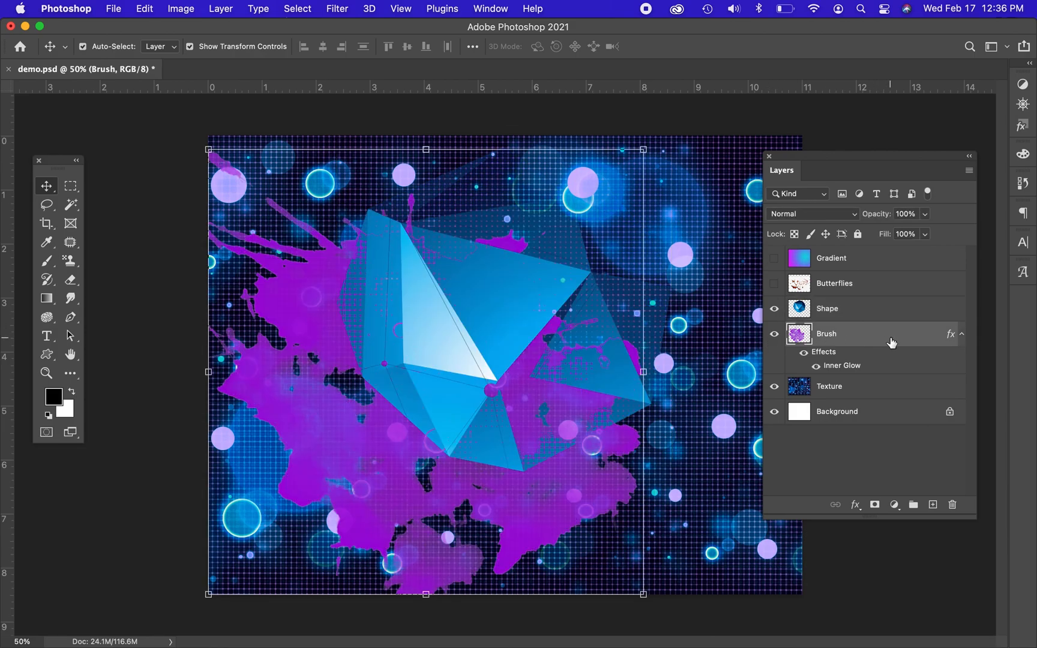
mouse_move(789, 363)
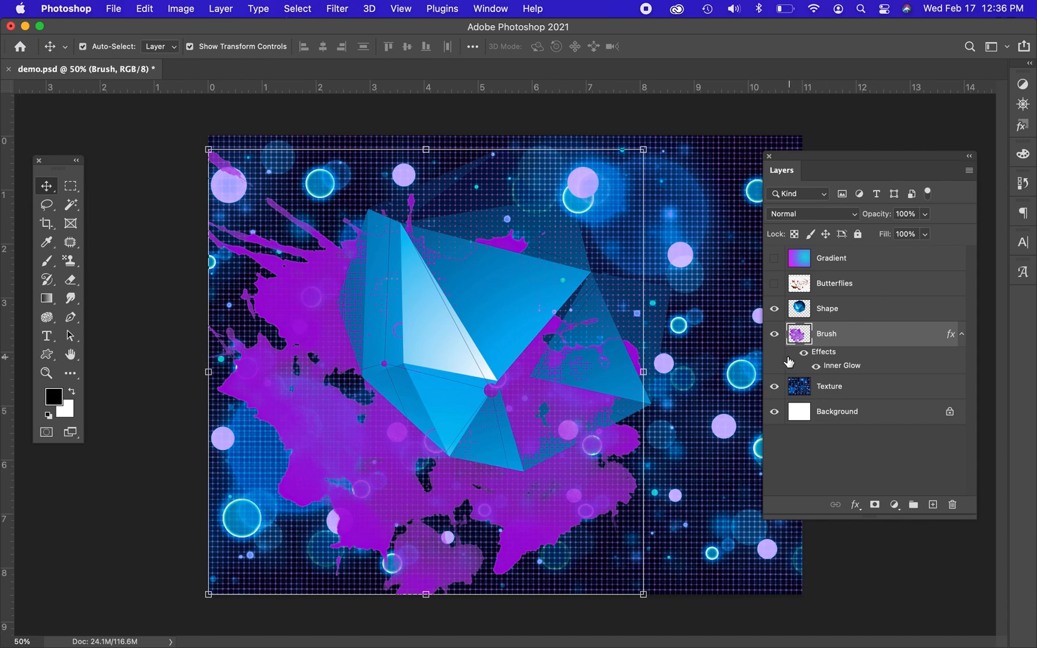
mouse_move(834, 219)
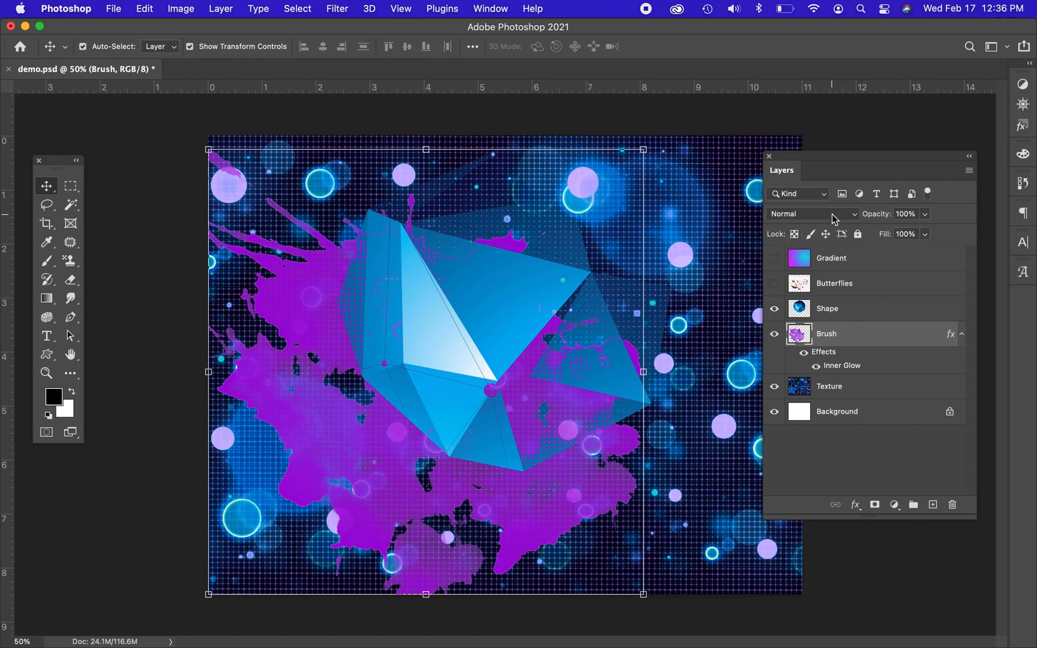
Set the purple Brush splash layer to Screen and reveal the Butterflies layer.
click(811, 214)
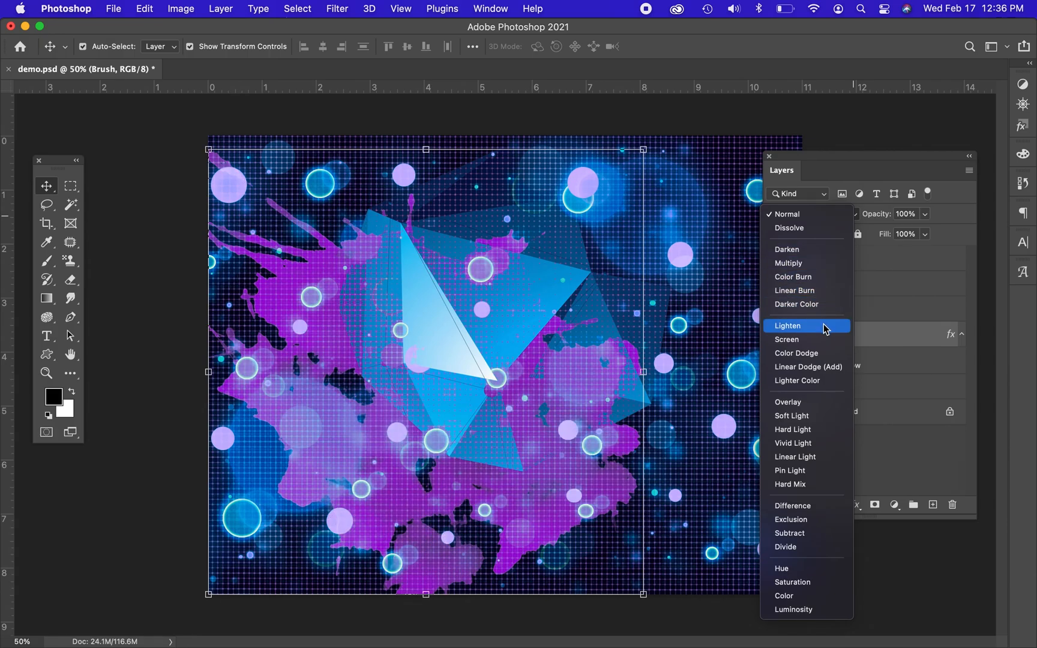
click(787, 339)
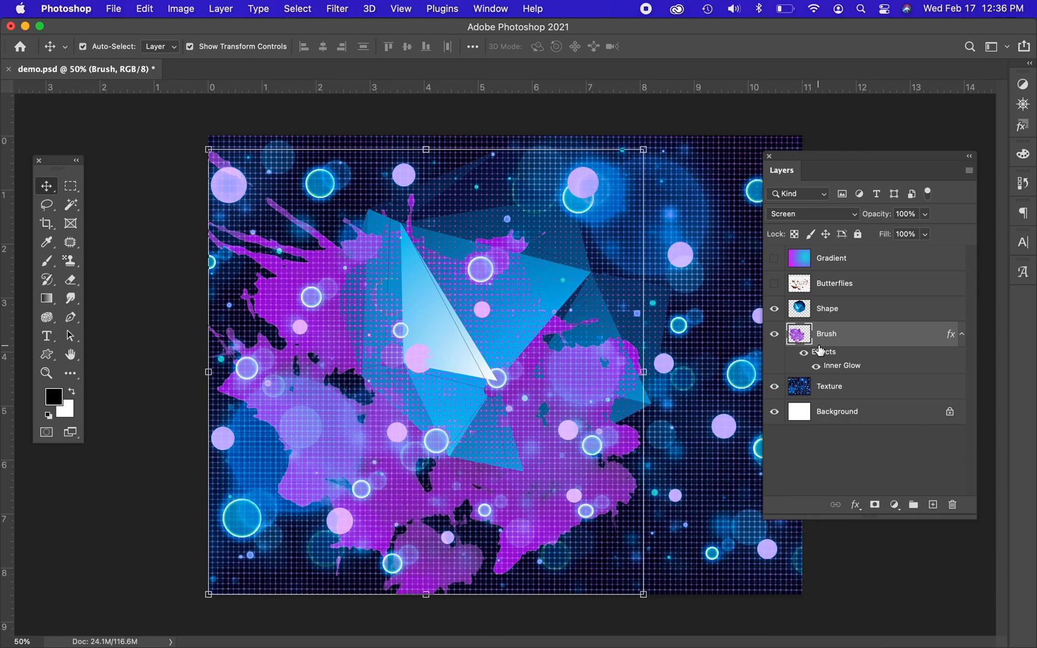
mouse_move(1021, 318)
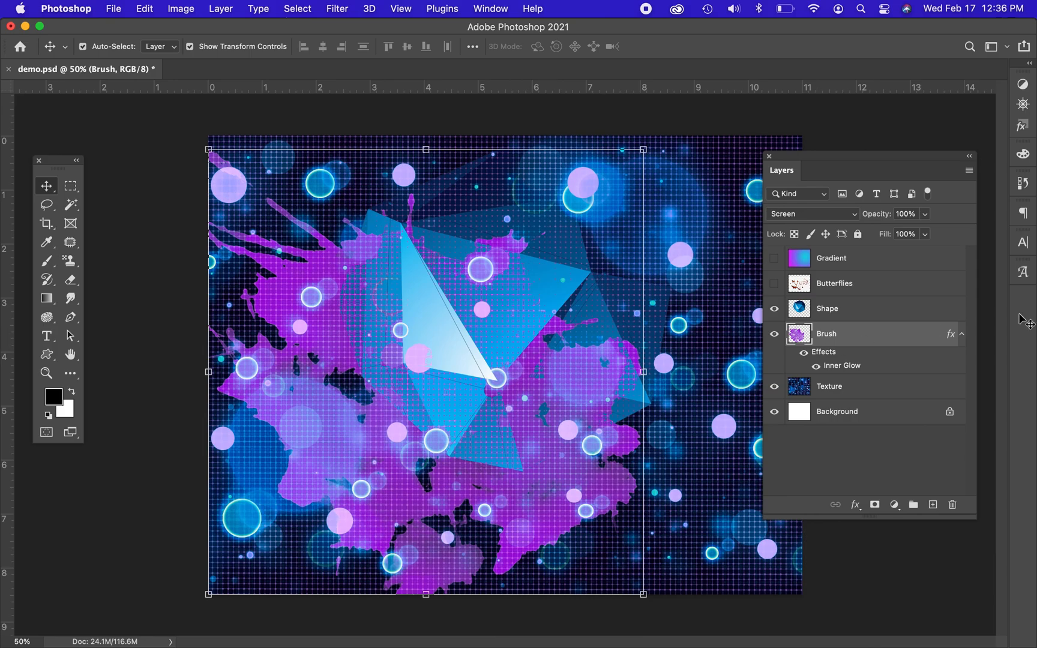
click(860, 283)
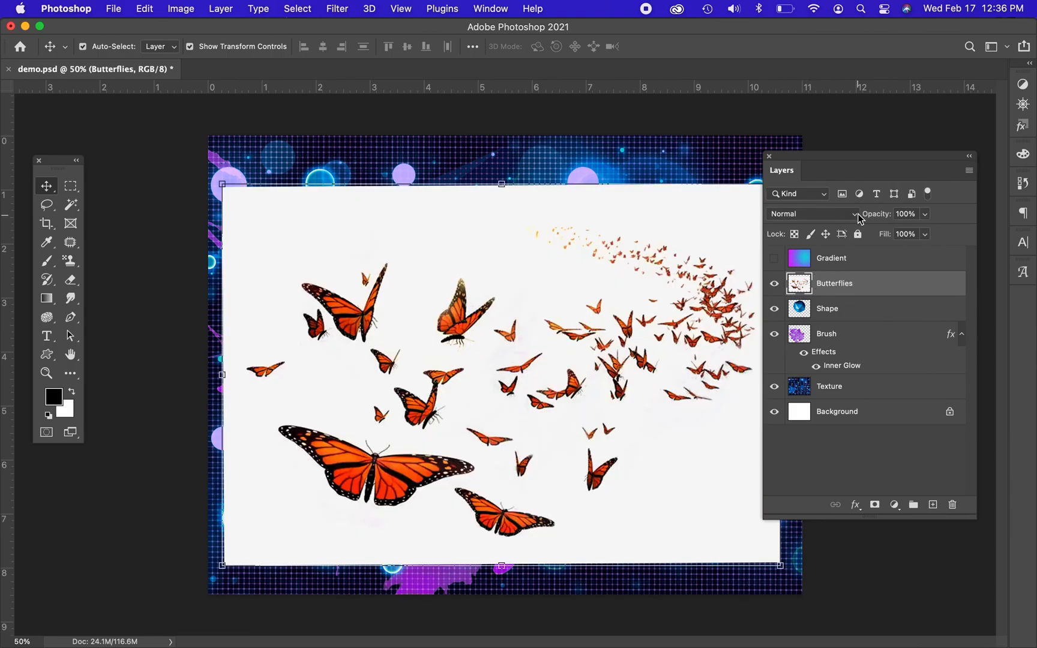
Set the Butterflies layer to Color Burn so its white background disappears.
click(814, 214)
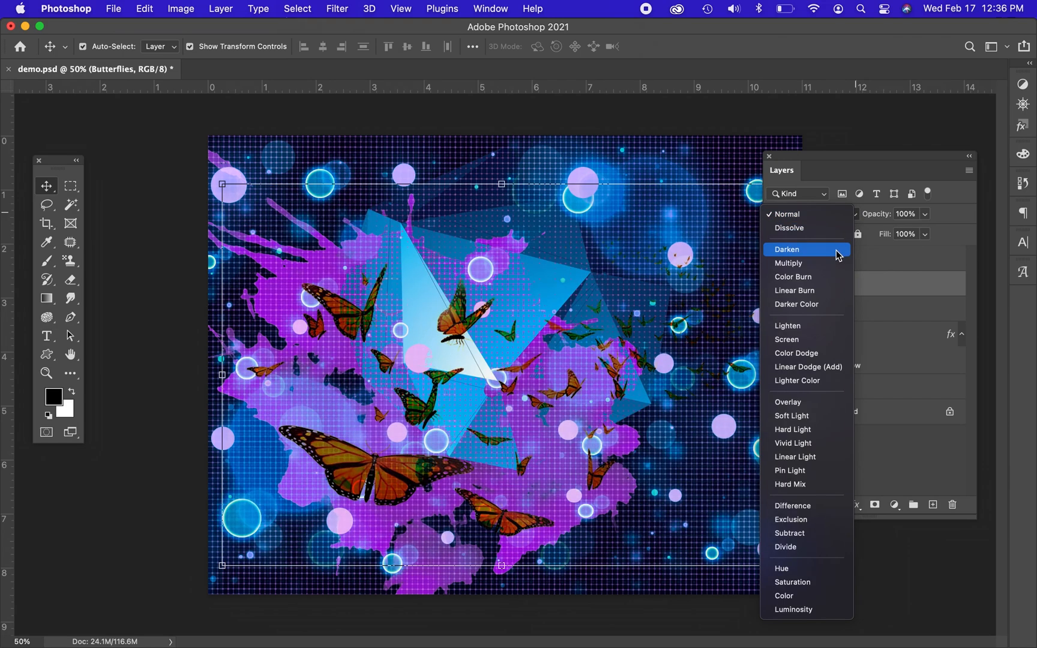
mouse_move(806, 263)
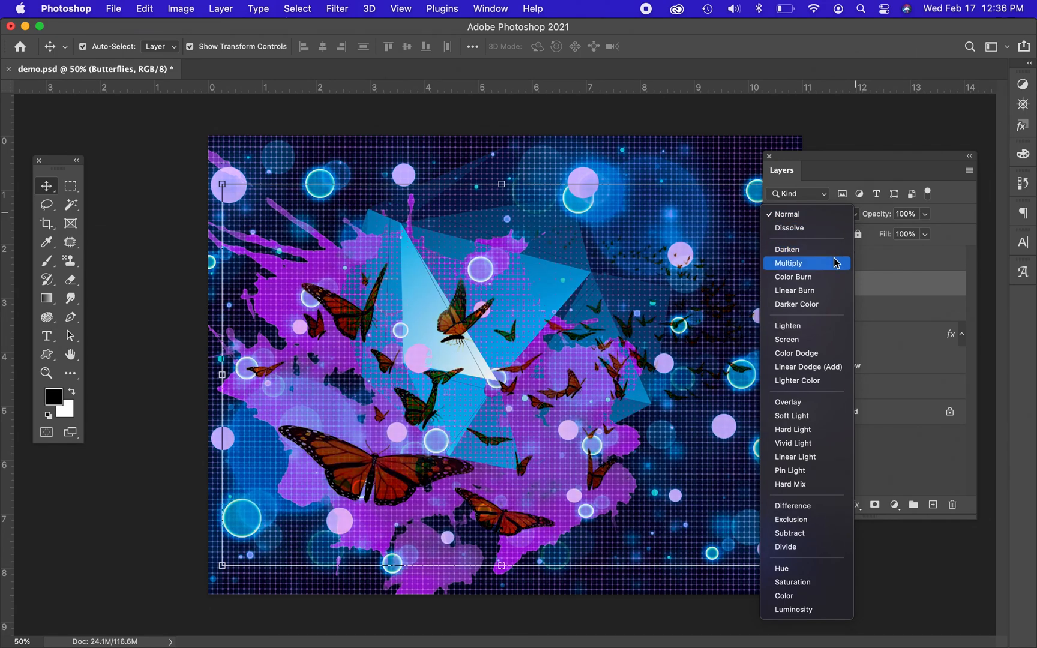
mouse_move(832, 275)
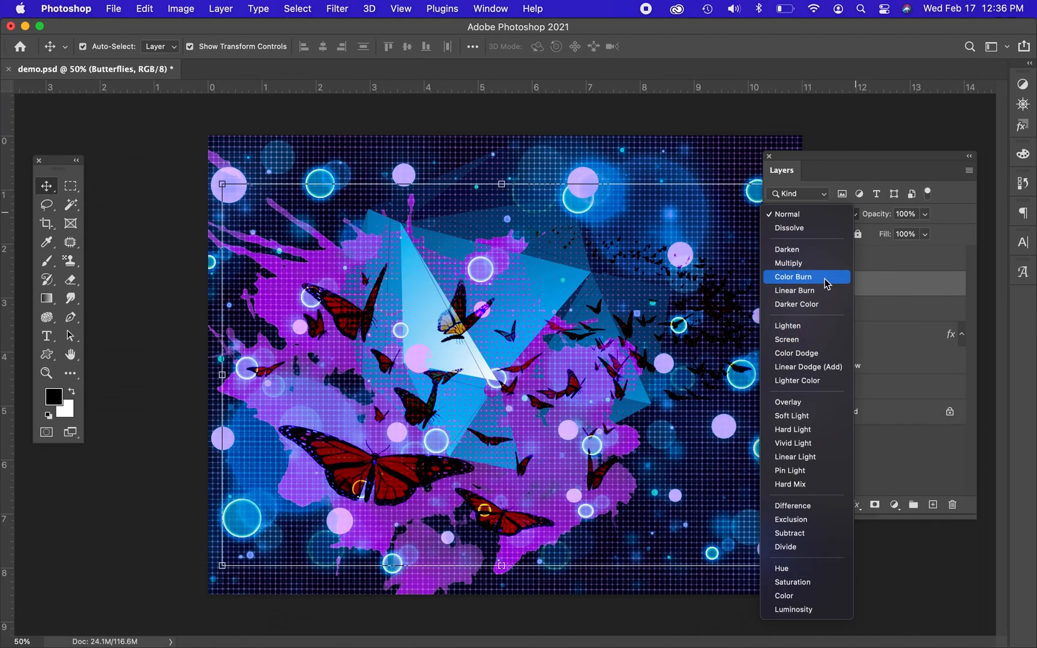
click(794, 276)
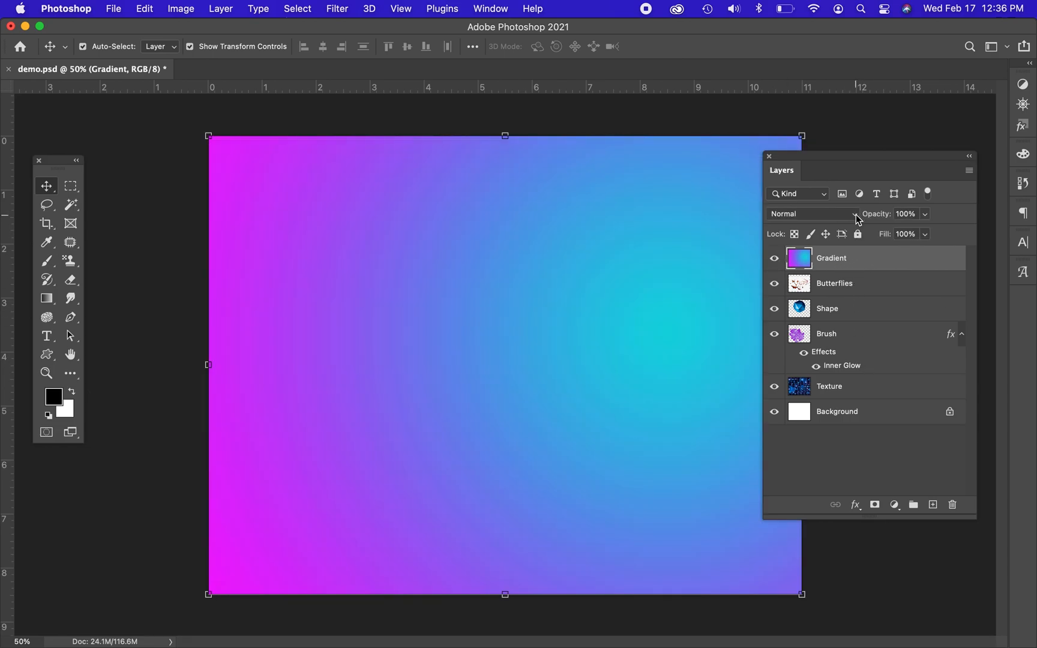
Set the pink-cyan Gradient layer to Screen blending.
click(807, 213)
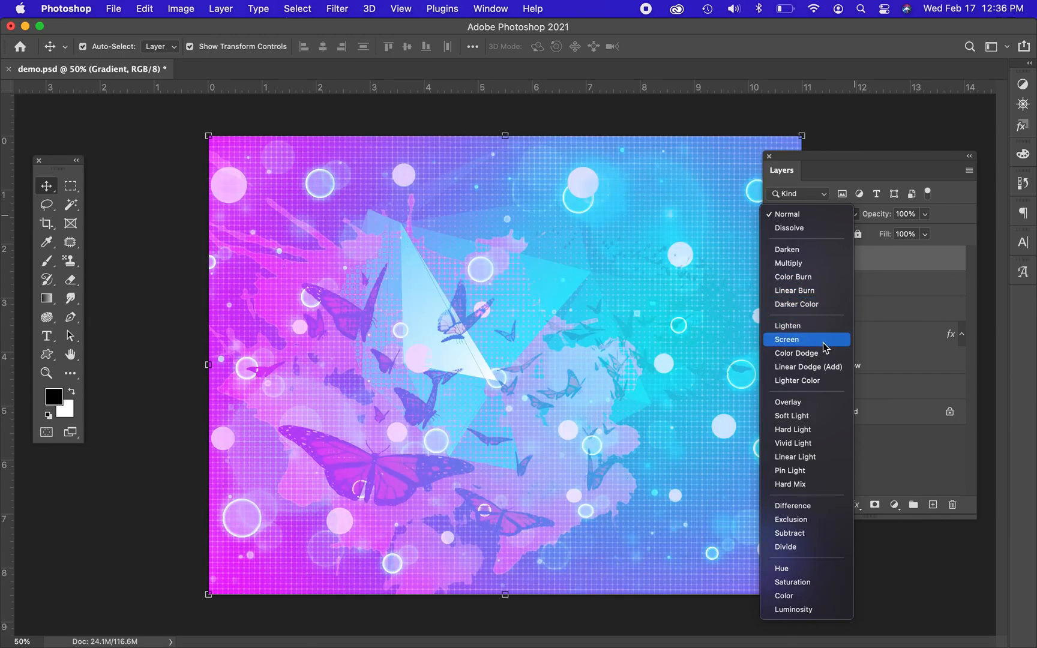
click(788, 339)
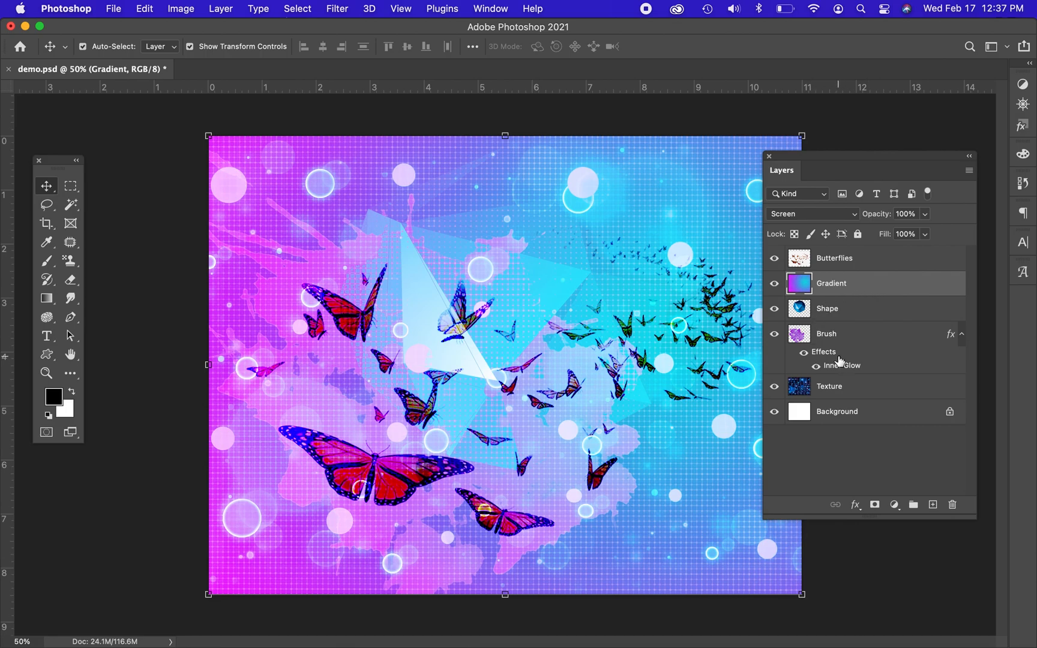
double_click(843, 365)
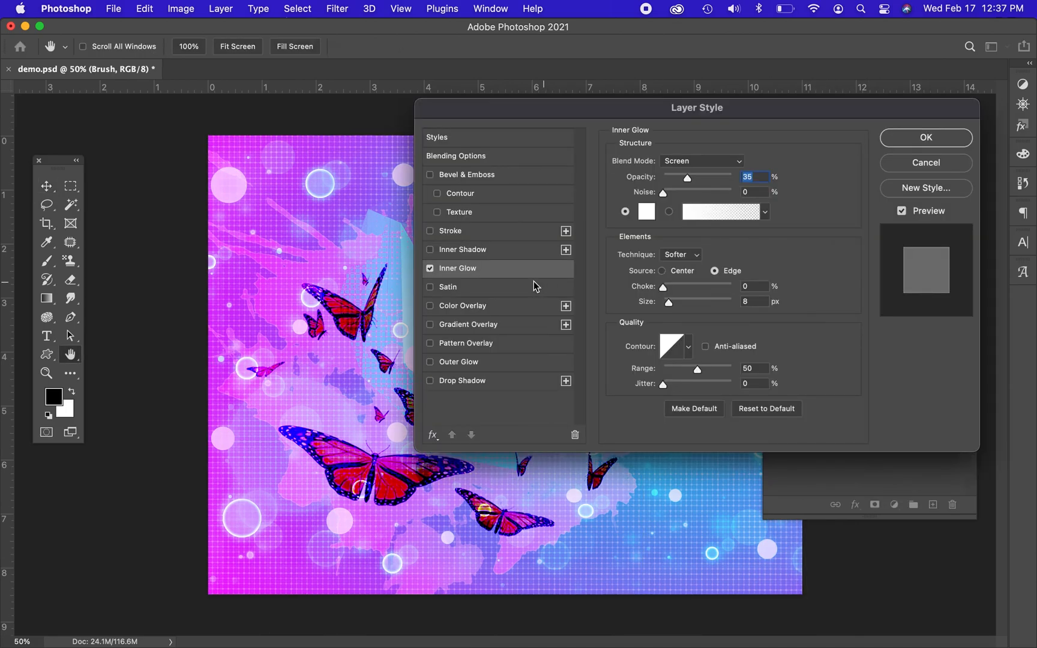
mouse_move(721, 167)
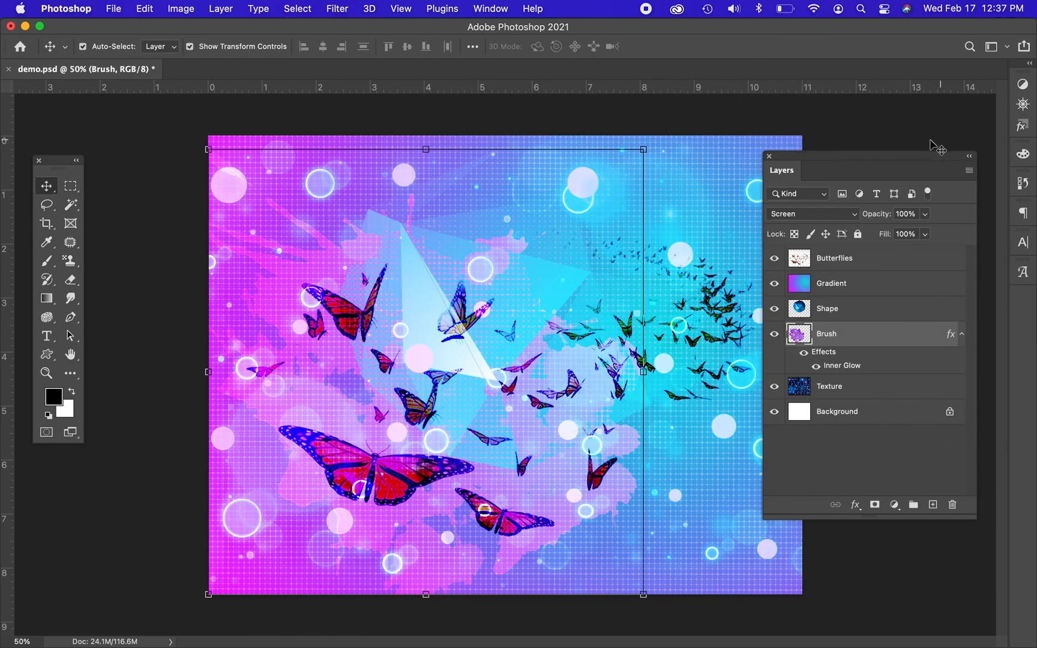
Switch to the Brush tool with its stroke Mode set to Multiply.
click(47, 260)
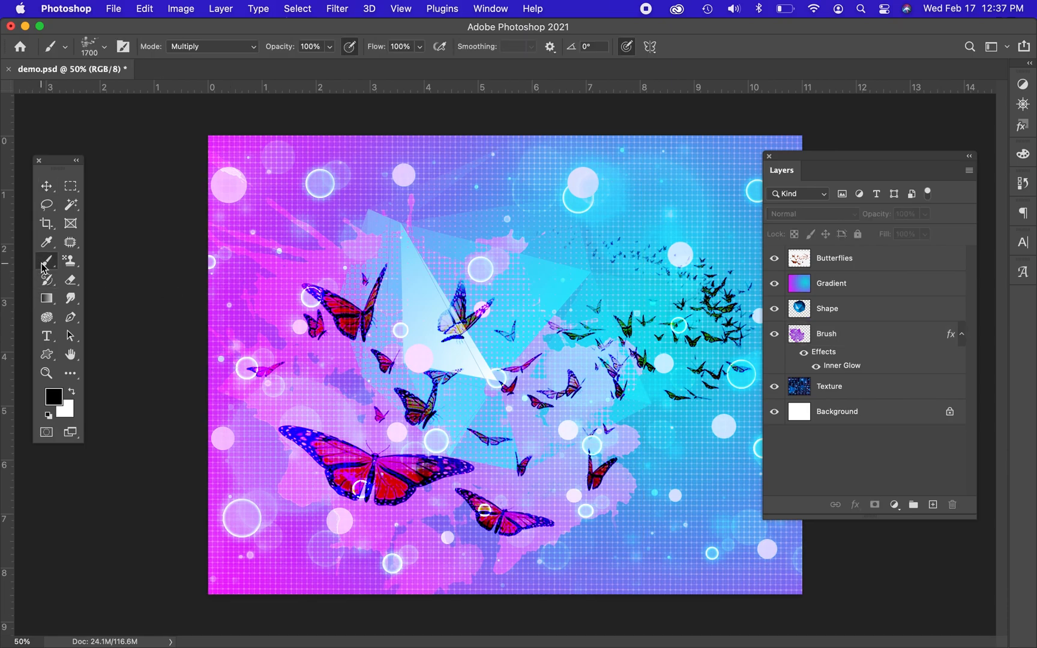
mouse_move(224, 50)
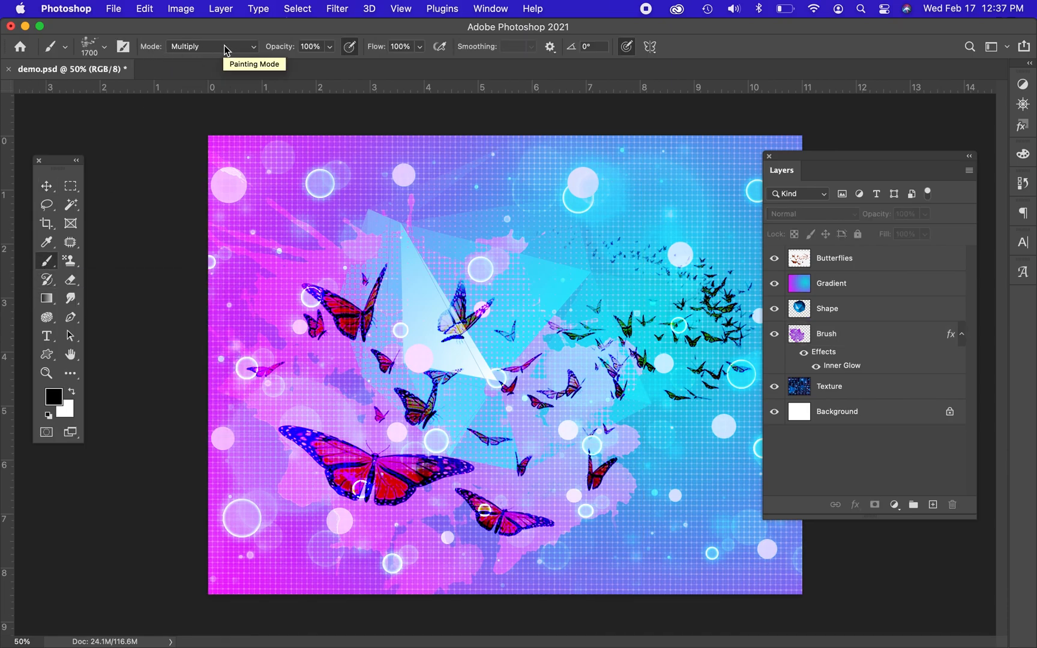
mouse_move(189, 52)
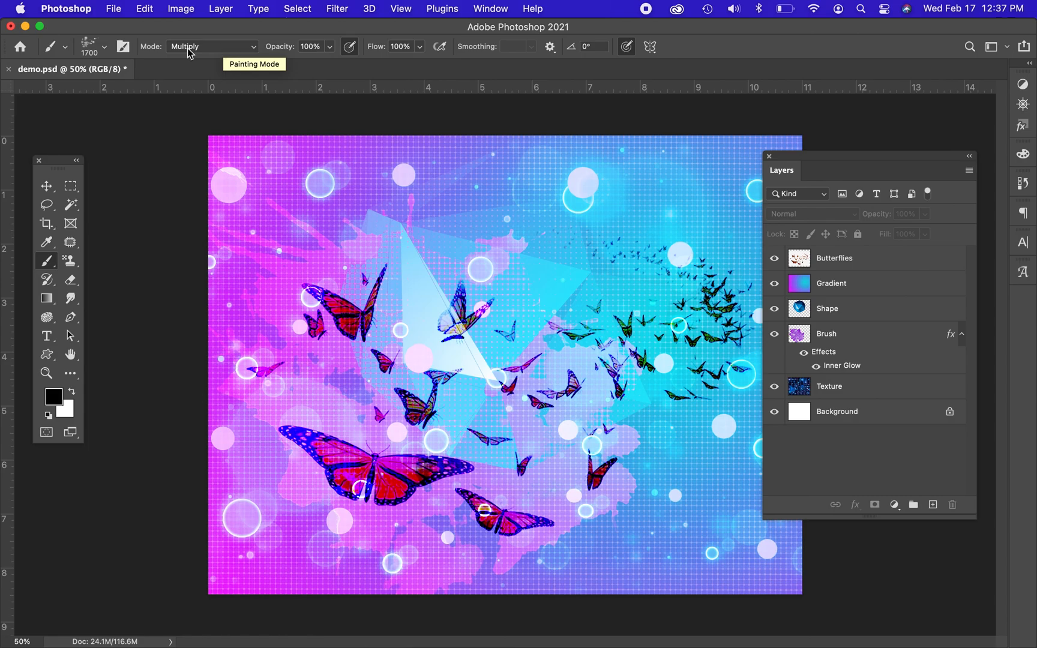
mouse_move(539, 251)
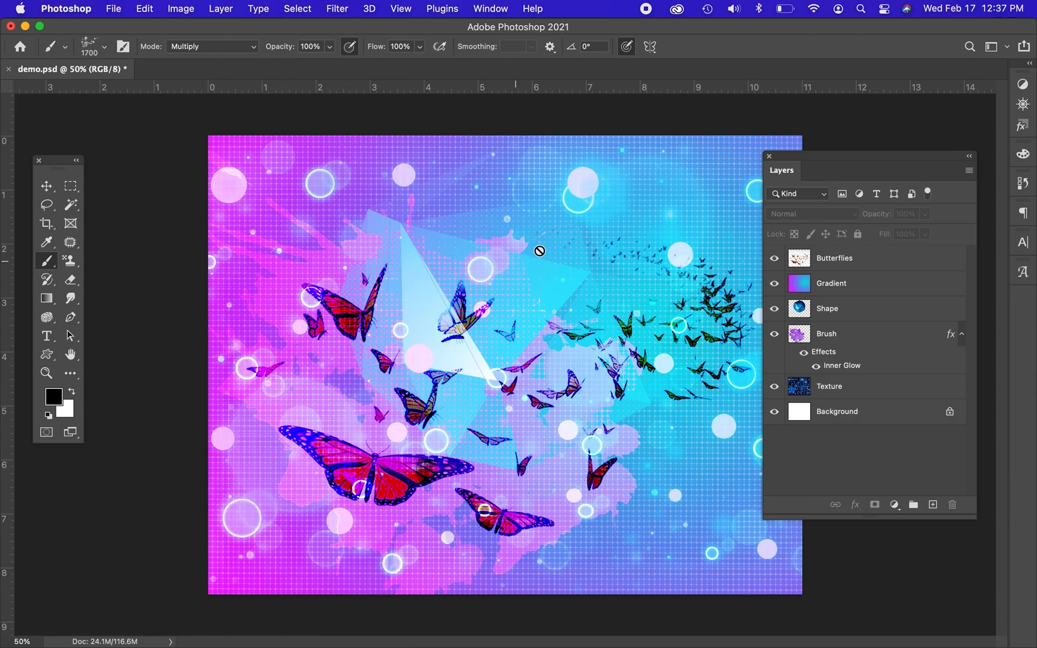
Switch back to the Move tool for repositioning layers.
click(47, 186)
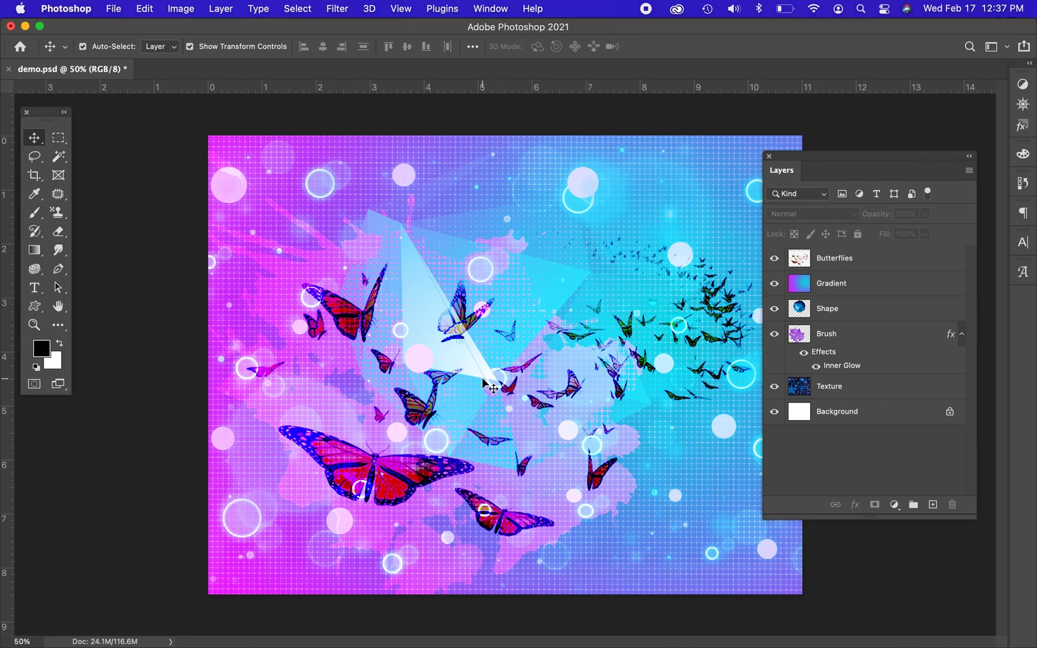
mouse_move(673, 88)
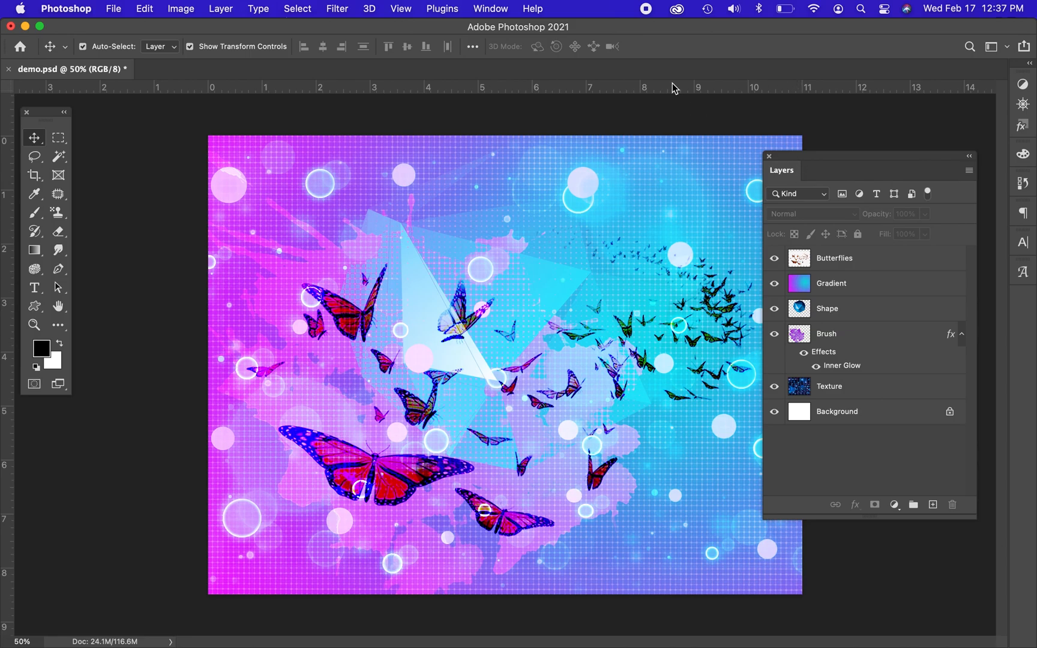